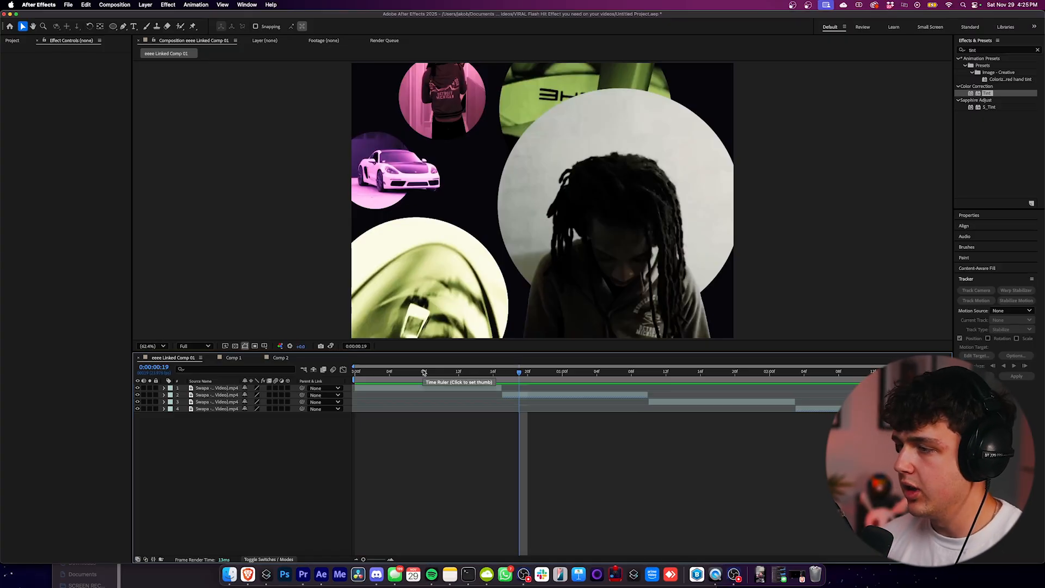
Scrub through the linked circles montage to review its moments before switching to Comp 2.
left_click(511, 371)
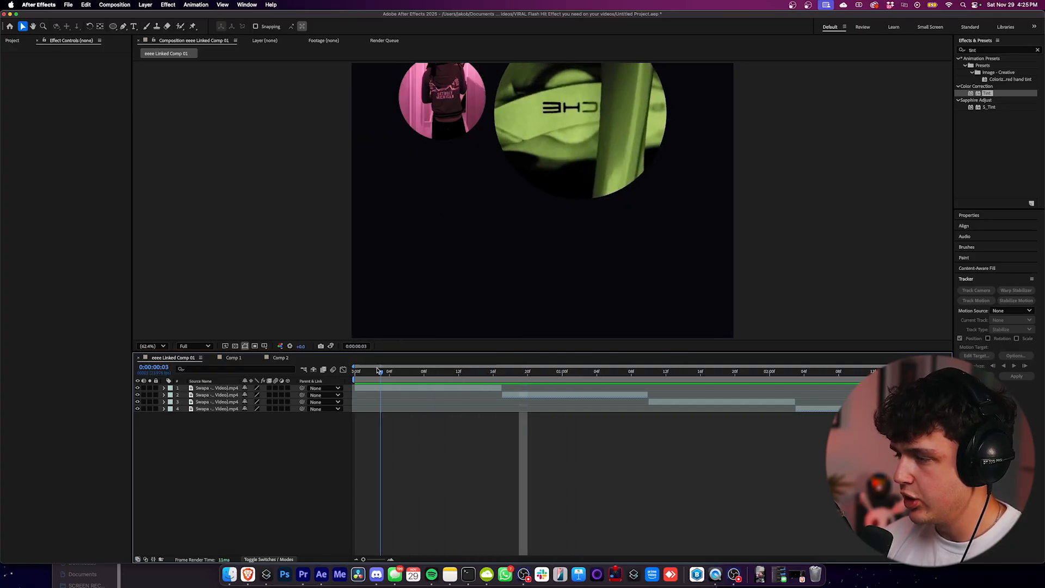
left_click(279, 358)
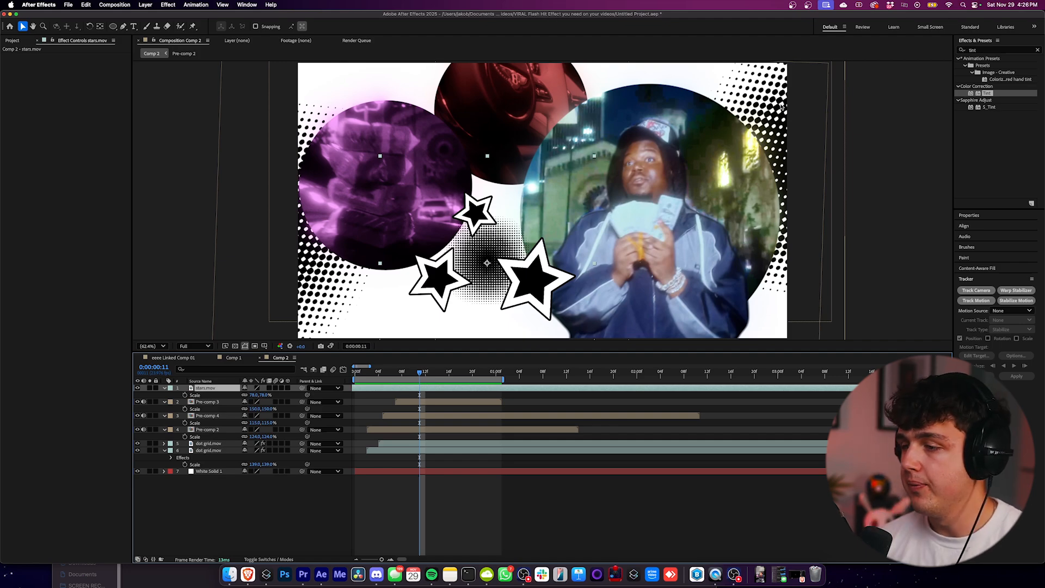
Create a new 1920×1080 composition from the Composition menu.
left_click(68, 4)
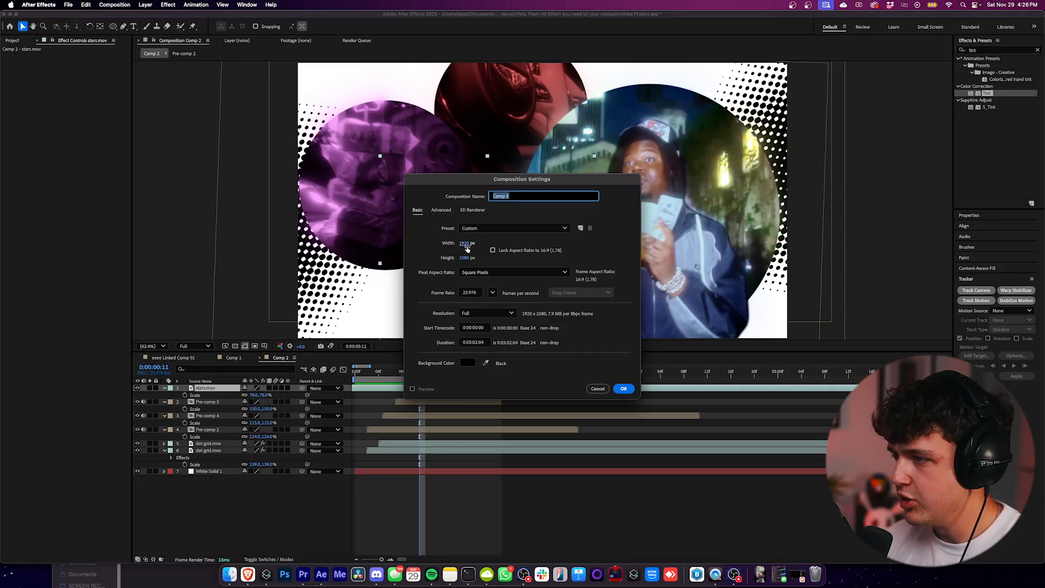
left_click(624, 389)
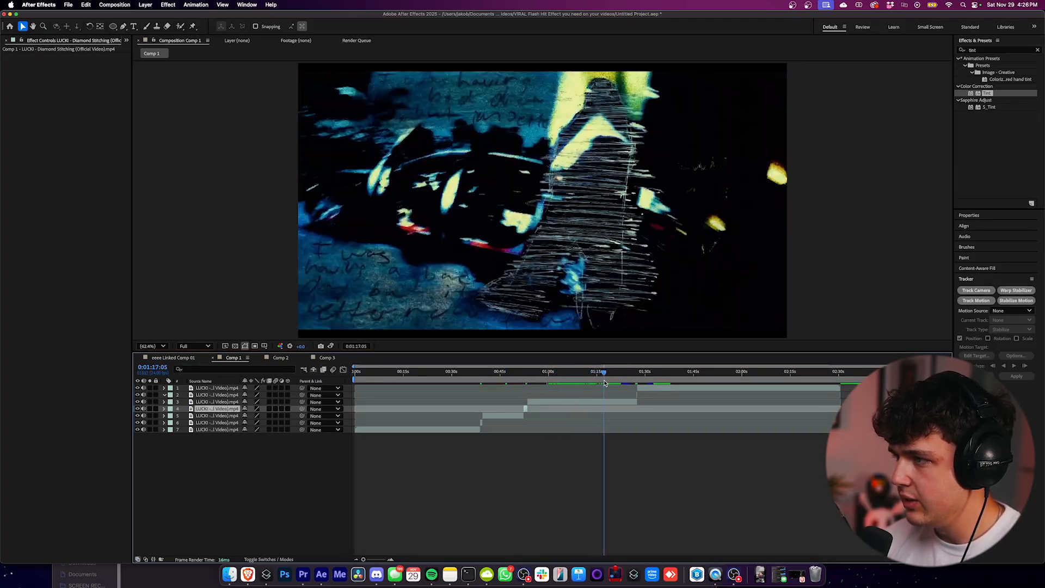
Scrub Comp 1 to later shots and split the music video footage into separate clips.
left_click(554, 372)
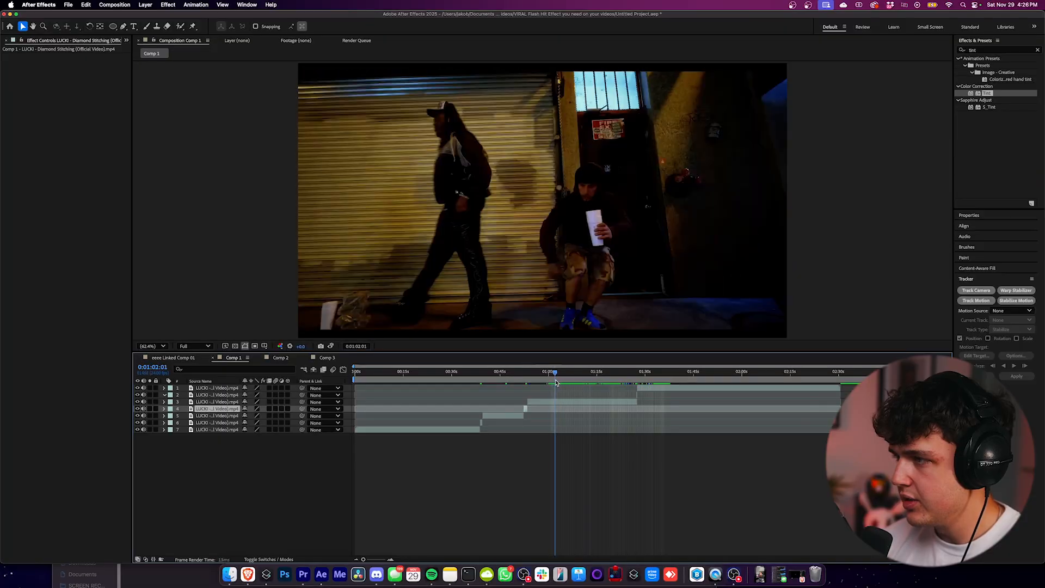
left_click(584, 372)
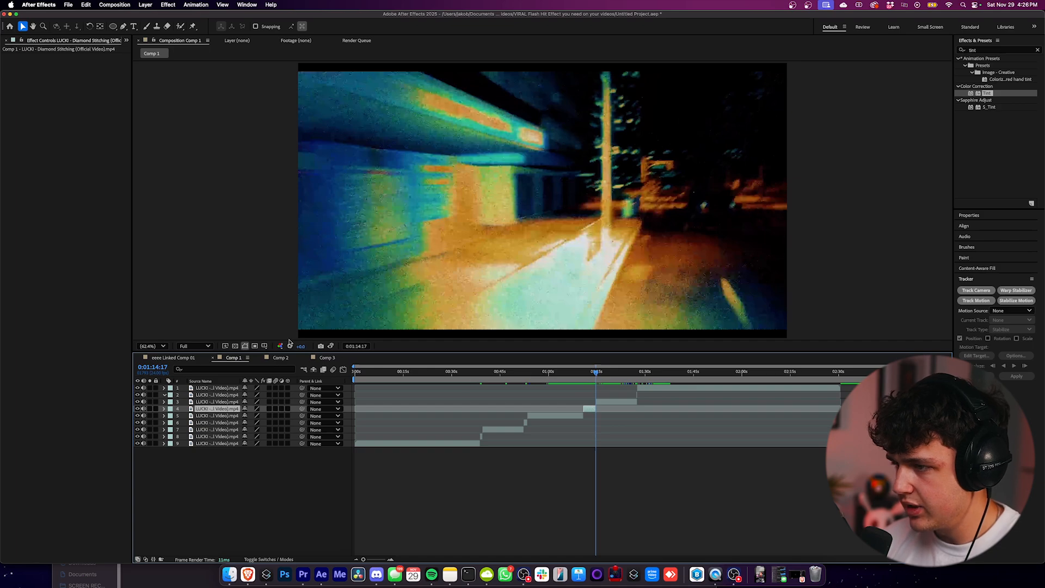
left_click(327, 358)
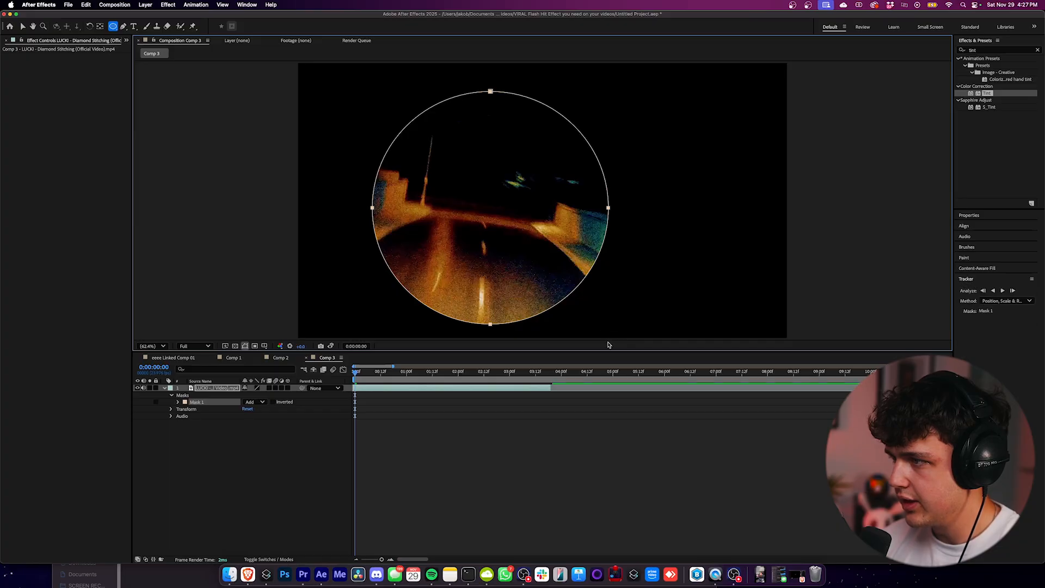
Mask the Comp 3 clip into a circle at 61% scale near the top, then go to Comp 1.
left_click(26, 26)
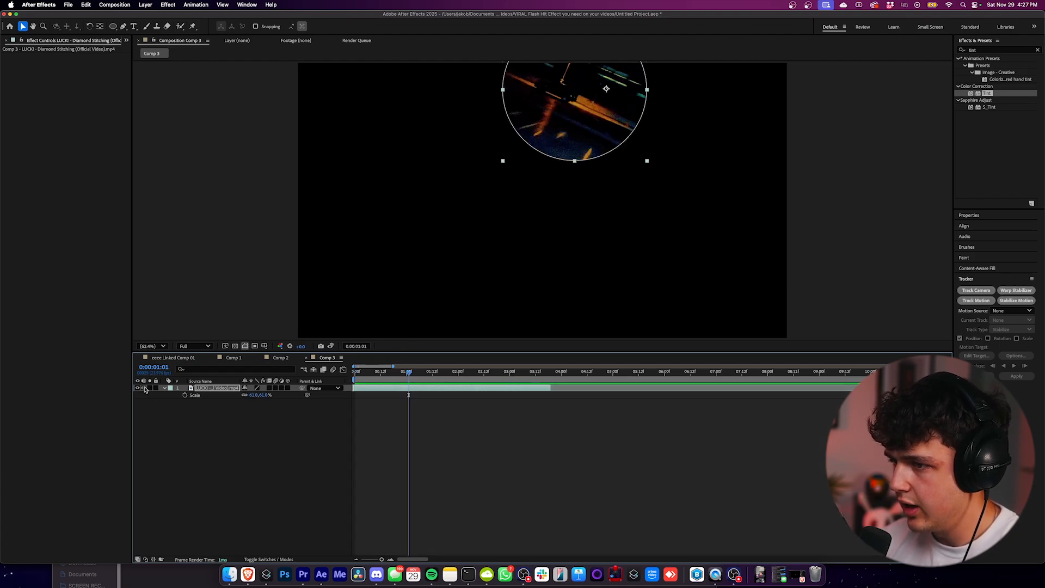
left_click(233, 357)
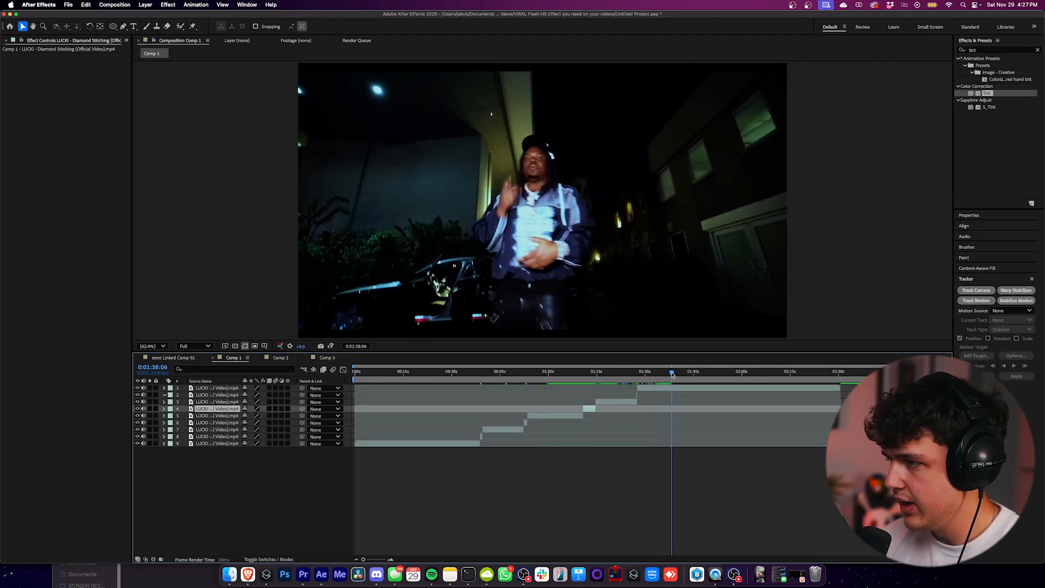
Find the upward-filming and hooded-window shots in Comp 1, split a clip and bring it into Comp 3.
left_click_drag(672, 371, 682, 371)
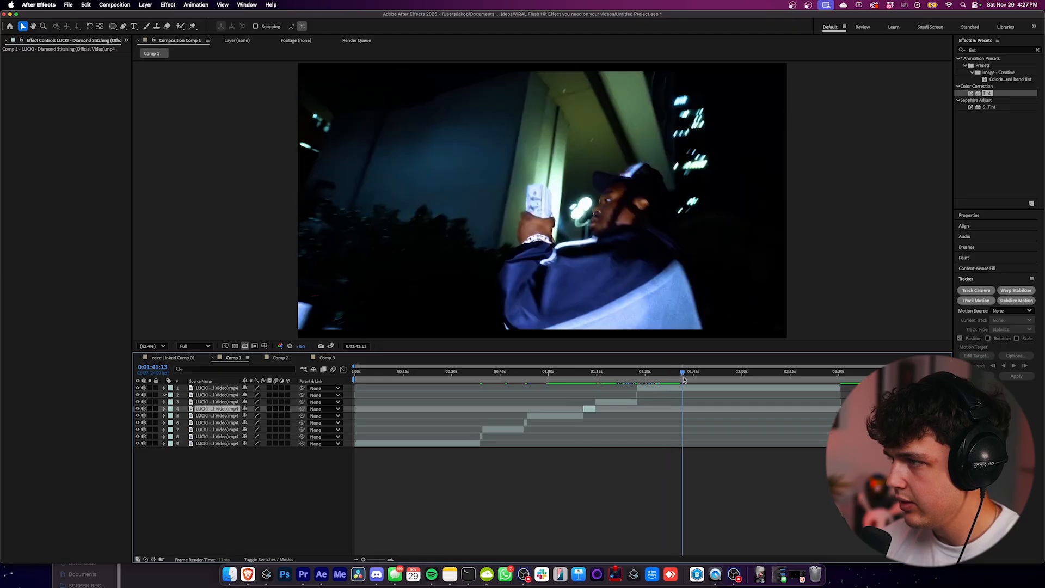
left_click(697, 371)
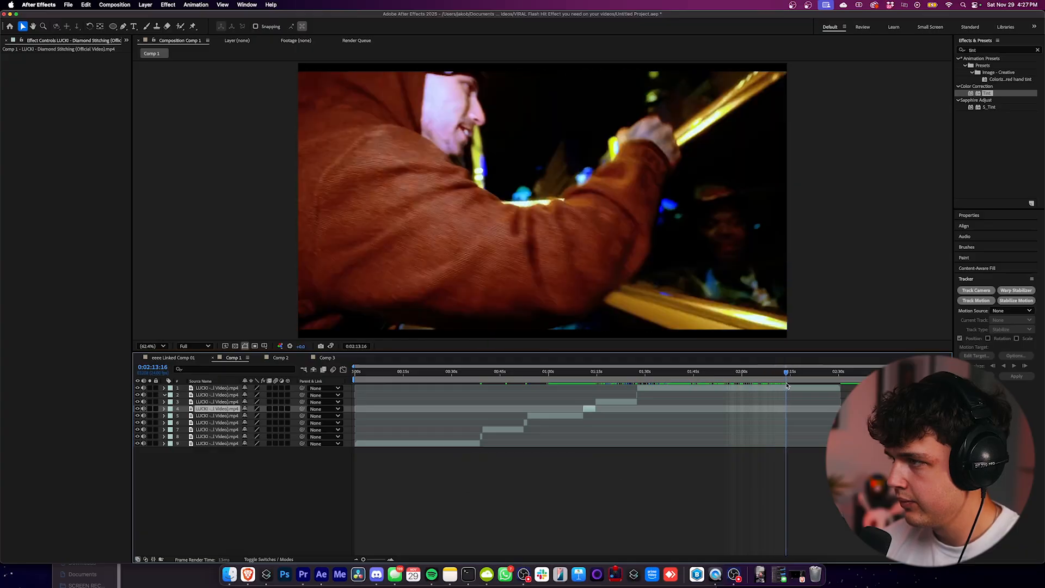
left_click(421, 372)
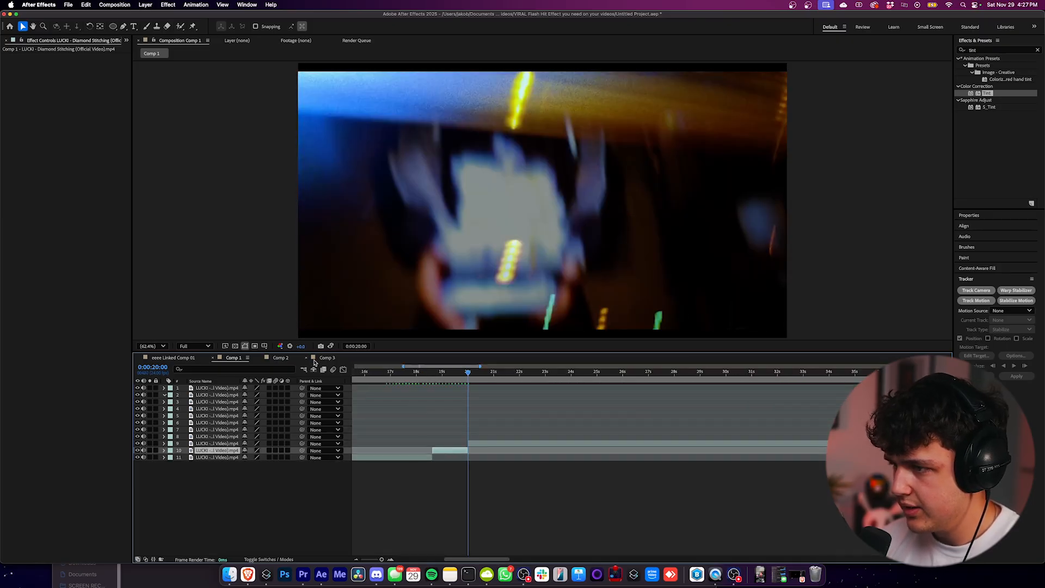
left_click(326, 357)
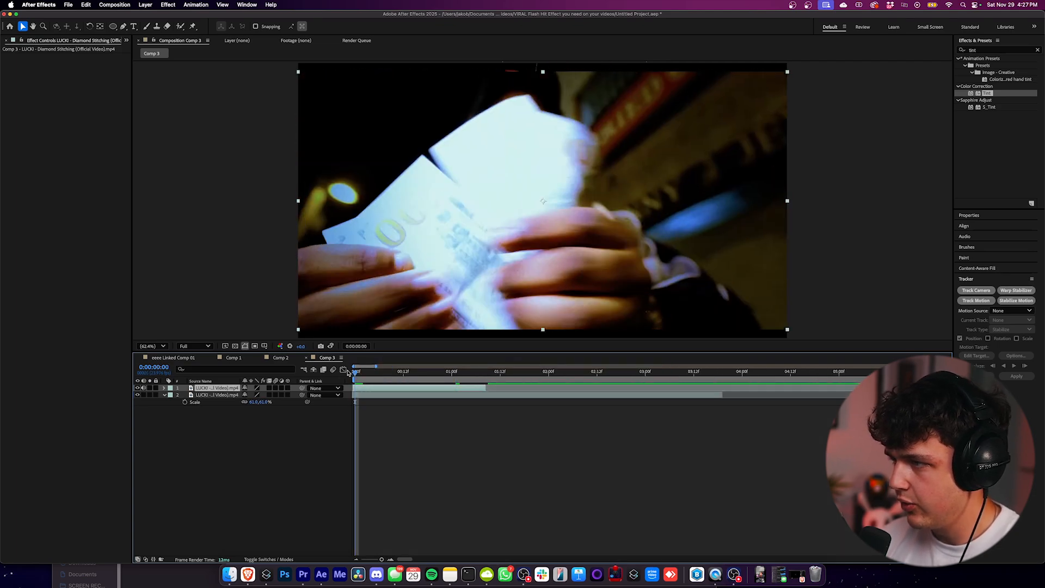
Ellipse-mask the new Comp 3 clips into overlapping circles at 69% and 79% scale.
left_click(112, 26)
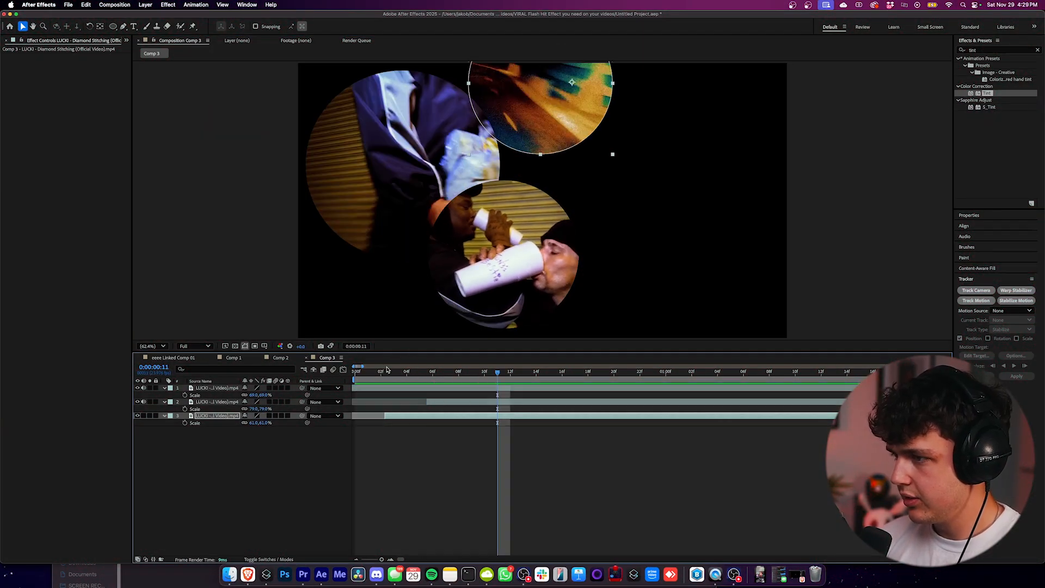
left_click(354, 368)
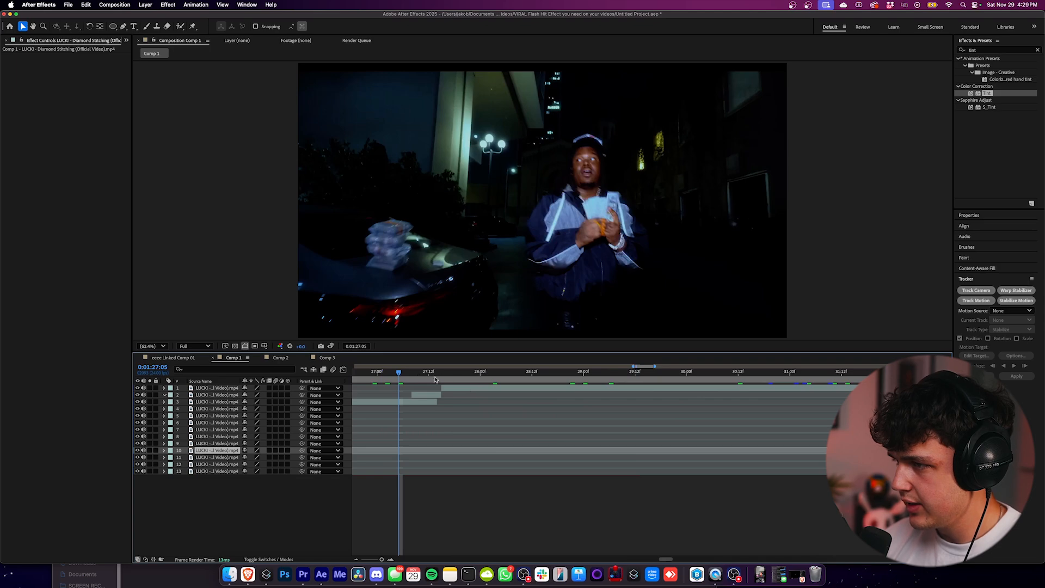
Split the man-holding-cash shot, paste it into Comp 3 at 0:00 as an enlarged top layer and open it alone.
left_click(415, 373)
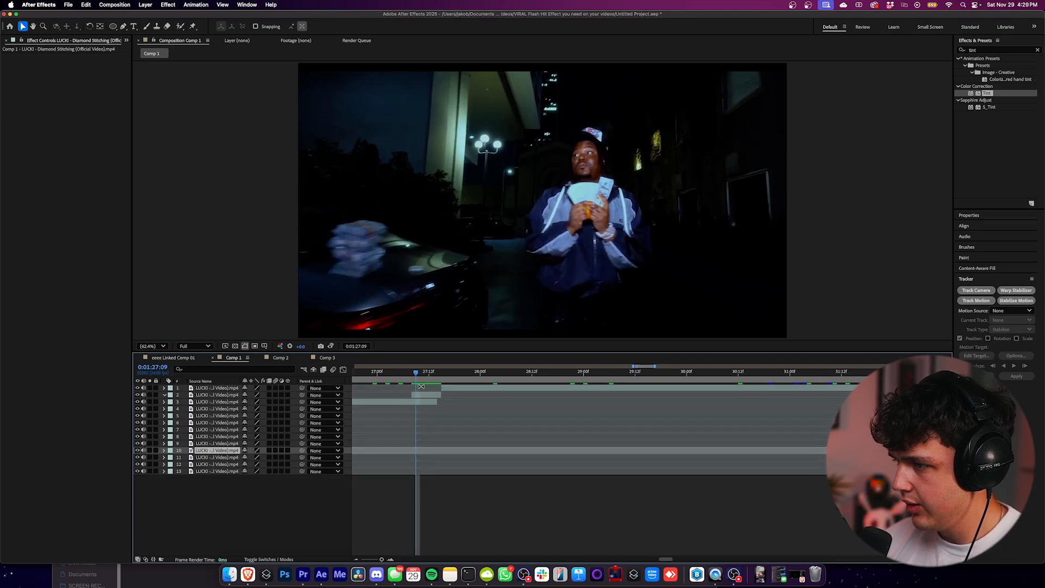
left_click(327, 357)
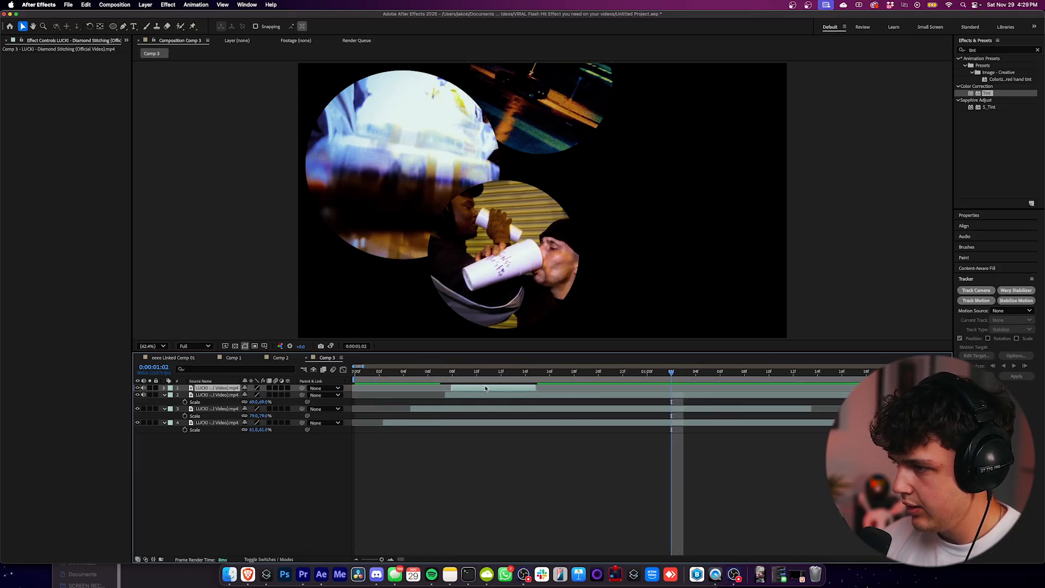
left_click(357, 371)
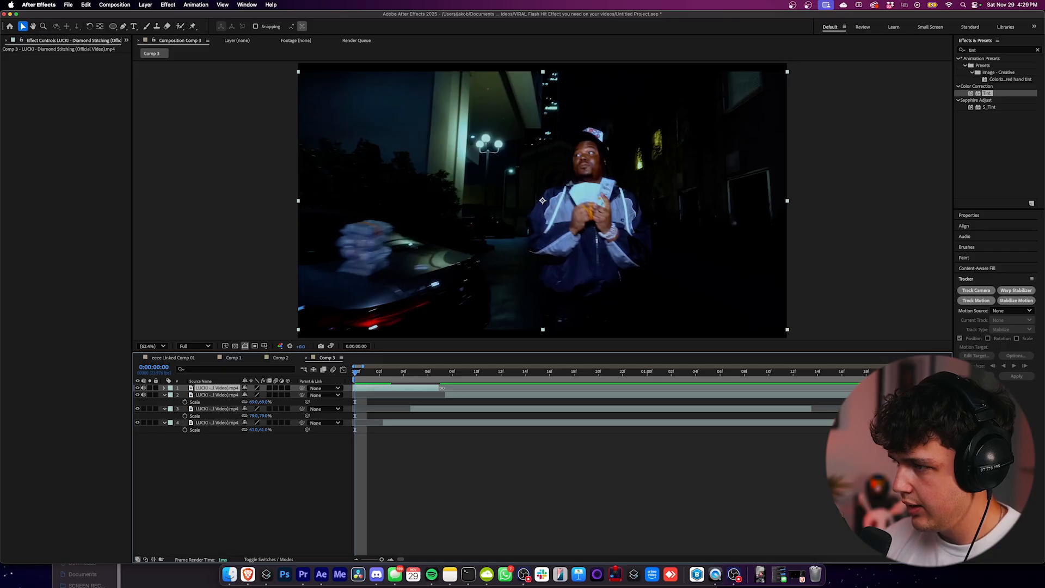
left_click(599, 372)
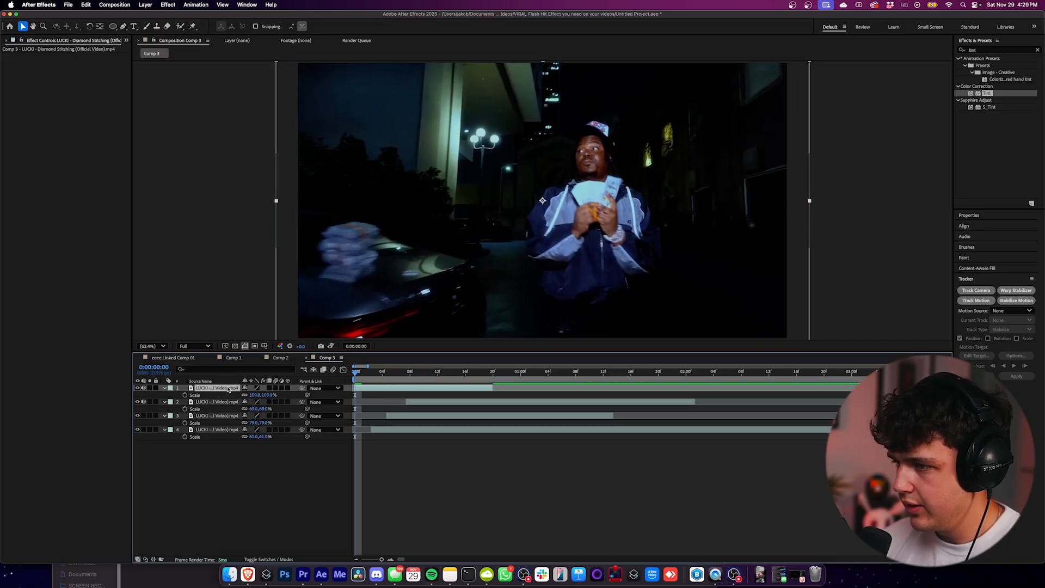
left_click(218, 388)
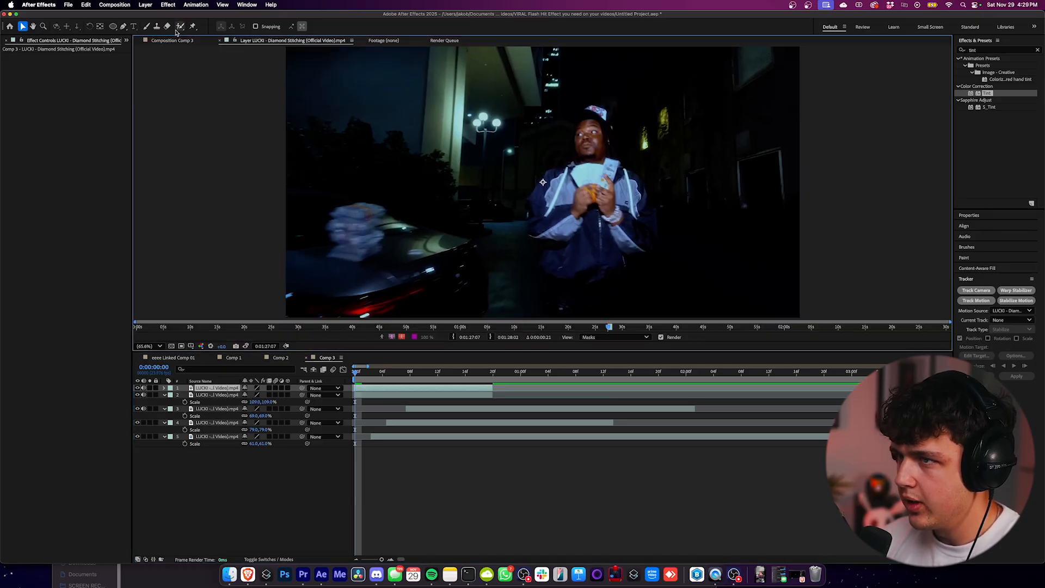
Select the Roto Brush tool to start separating the man from the background.
left_click(182, 26)
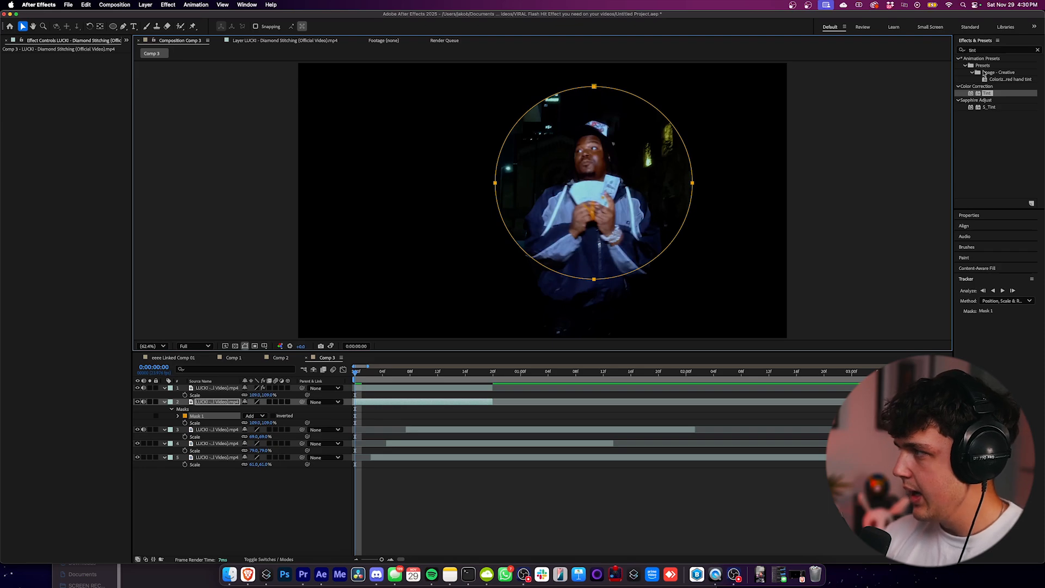
Apply Lumetri Color to the circular cash-shot copy and bring up options for the selected layers.
type("lumetri")
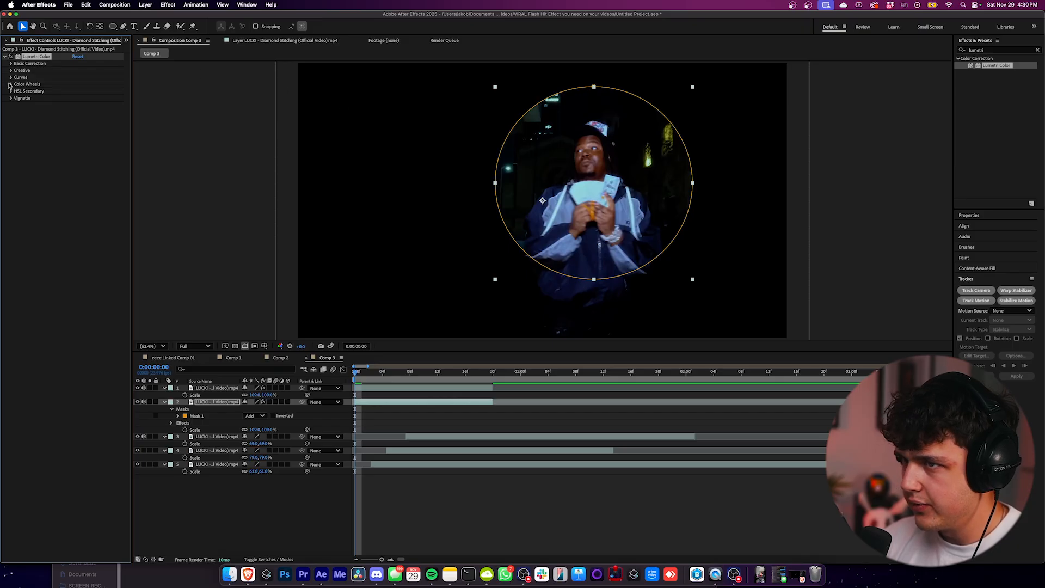
left_click(11, 64)
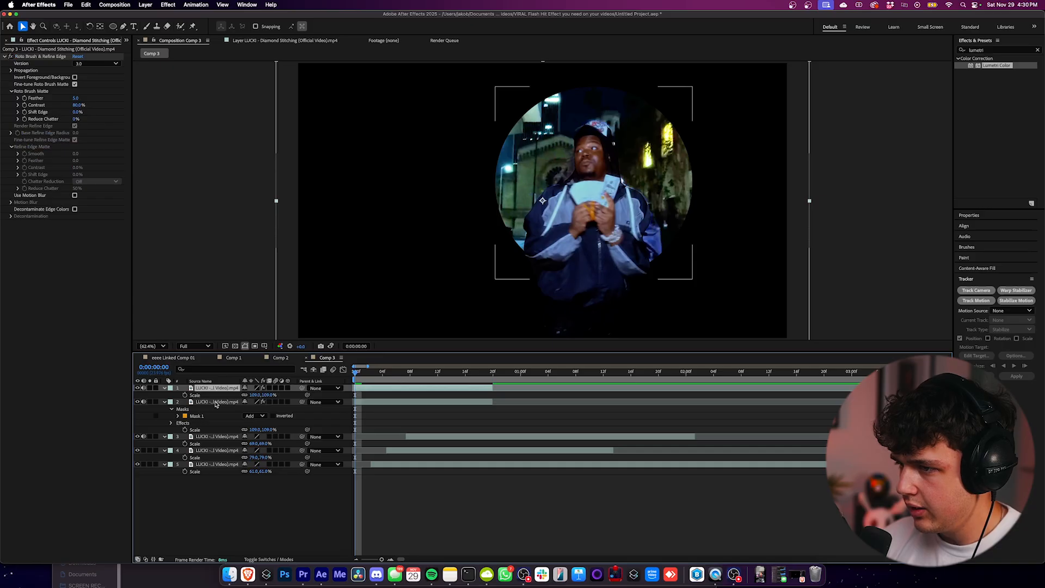
right_click(216, 402)
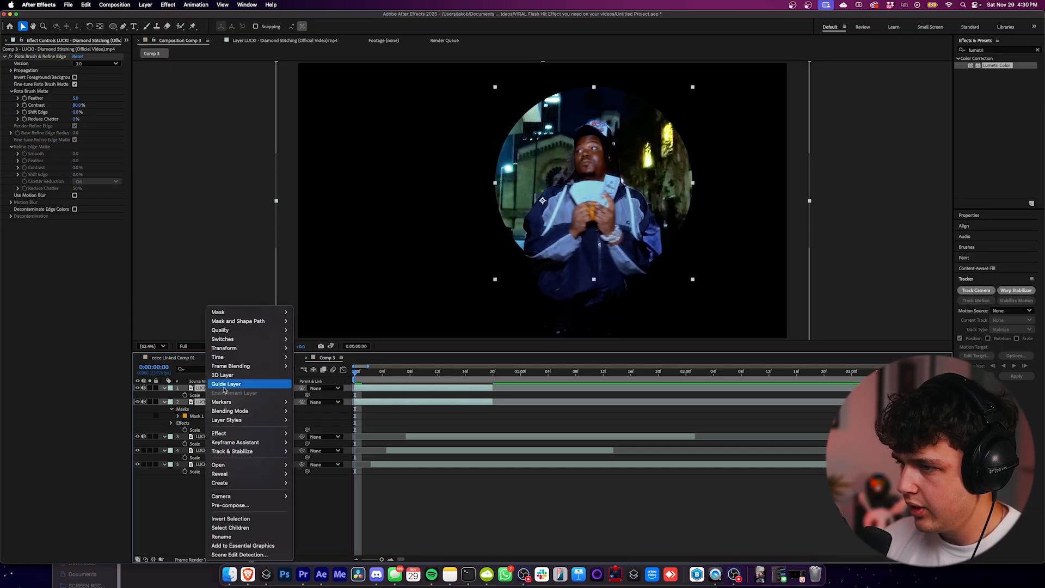
Pre-compose the cut-out man and circular clip into Pre-comp 5, moving all attributes, and check the result.
left_click(230, 506)
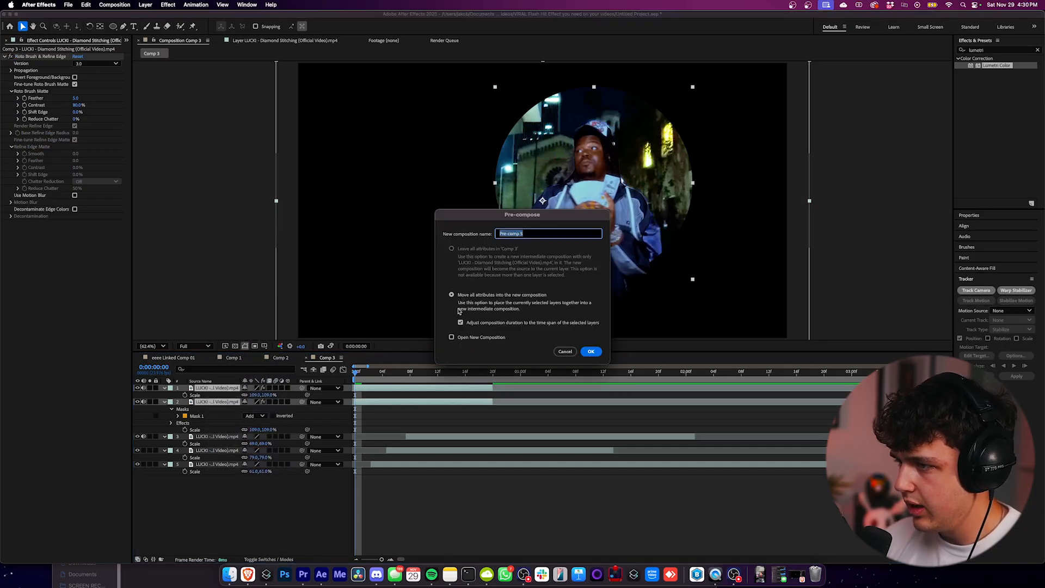
left_click(591, 351)
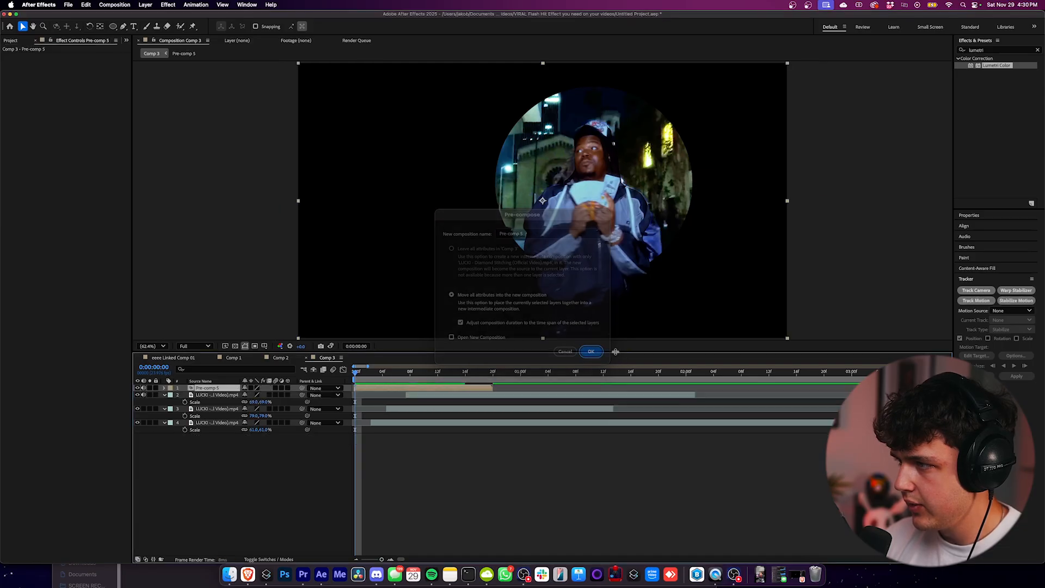
left_click(590, 350)
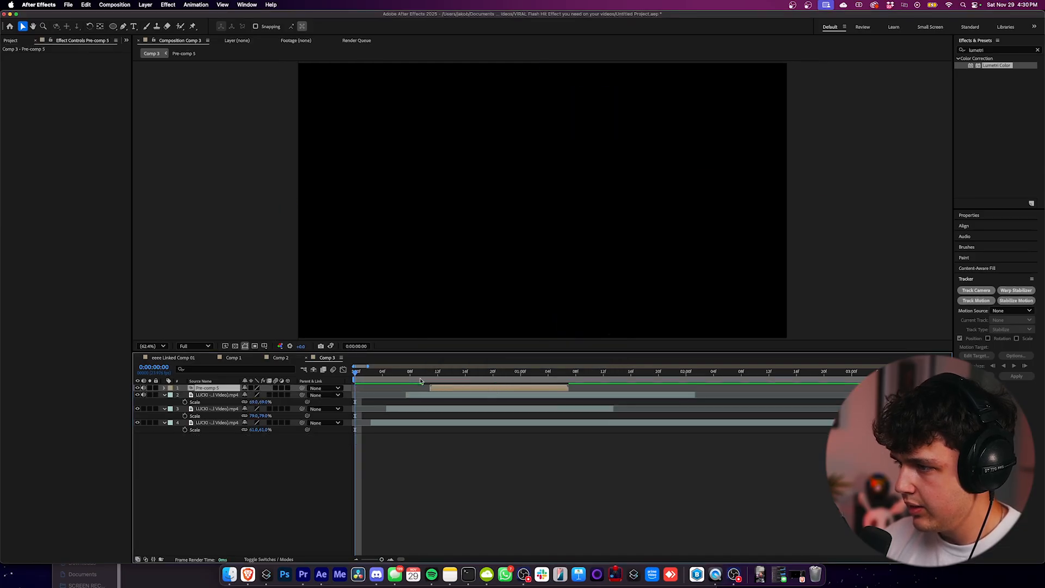
left_click(471, 371)
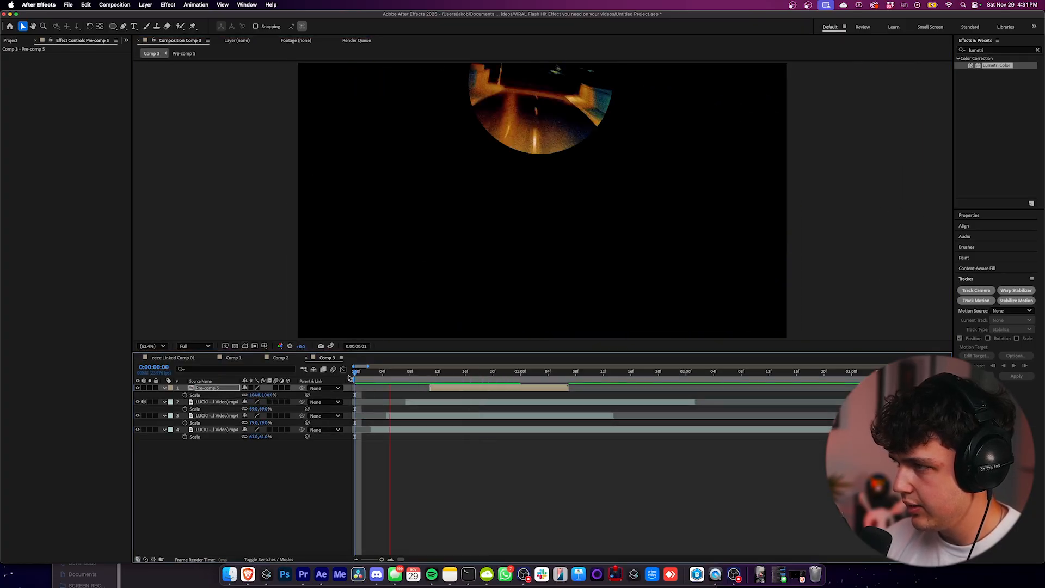
left_click(514, 371)
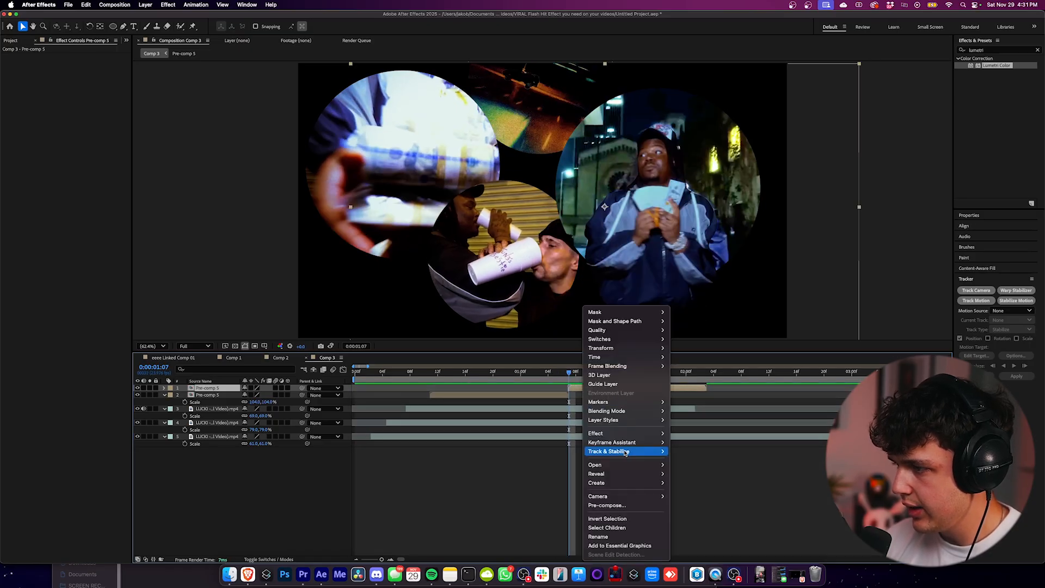
mouse_move(611, 375)
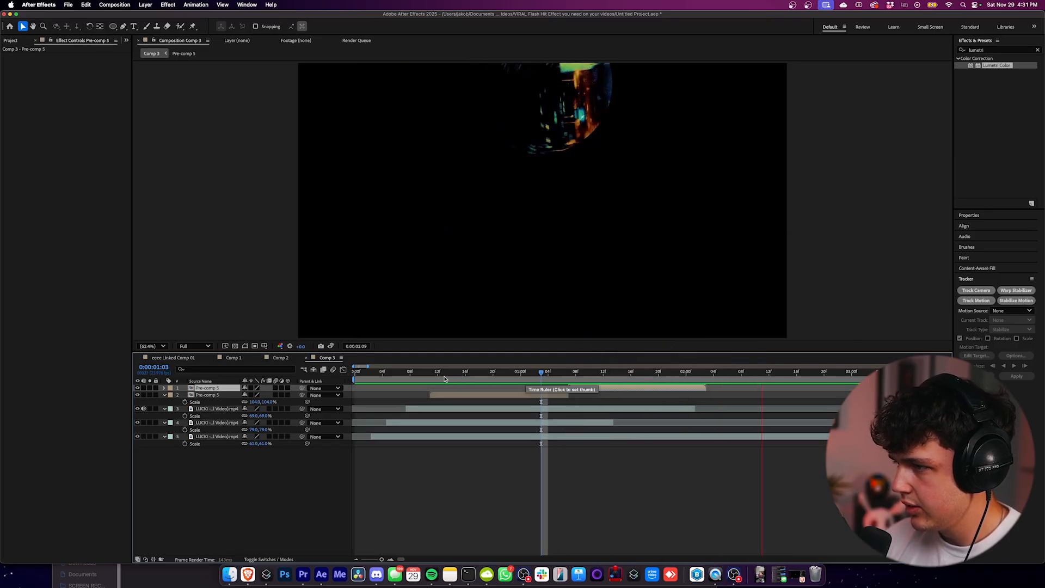
Duplicate Pre-comp 5 and offset the layers' start times so circles appear one after another.
left_click(603, 371)
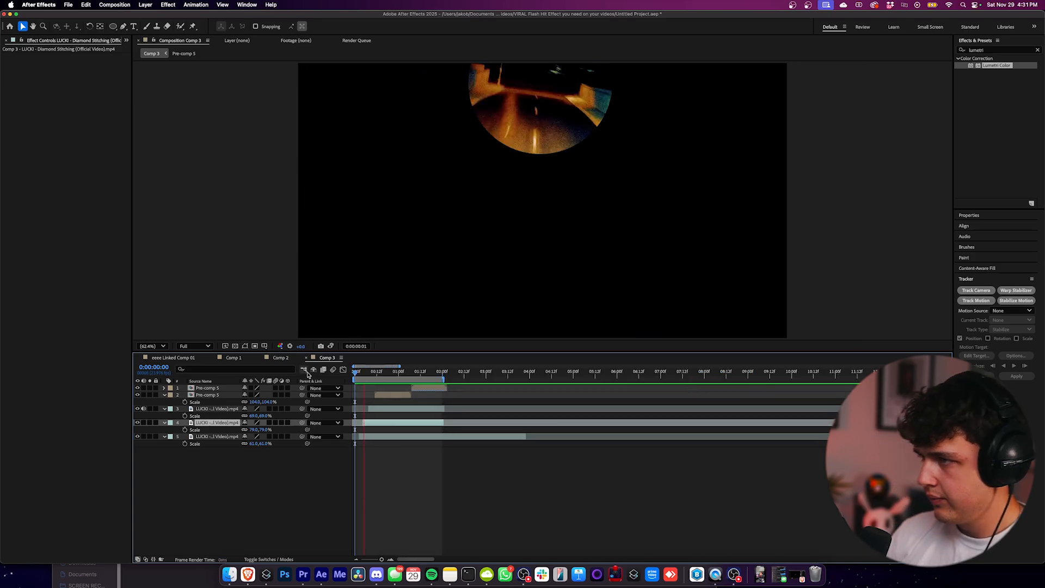
mouse_move(305, 370)
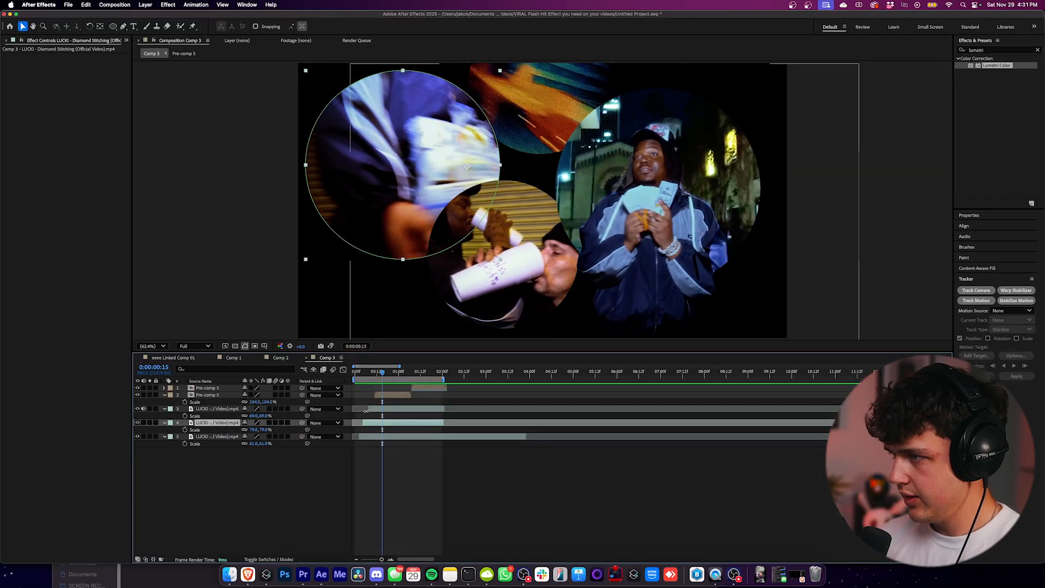
left_click(253, 485)
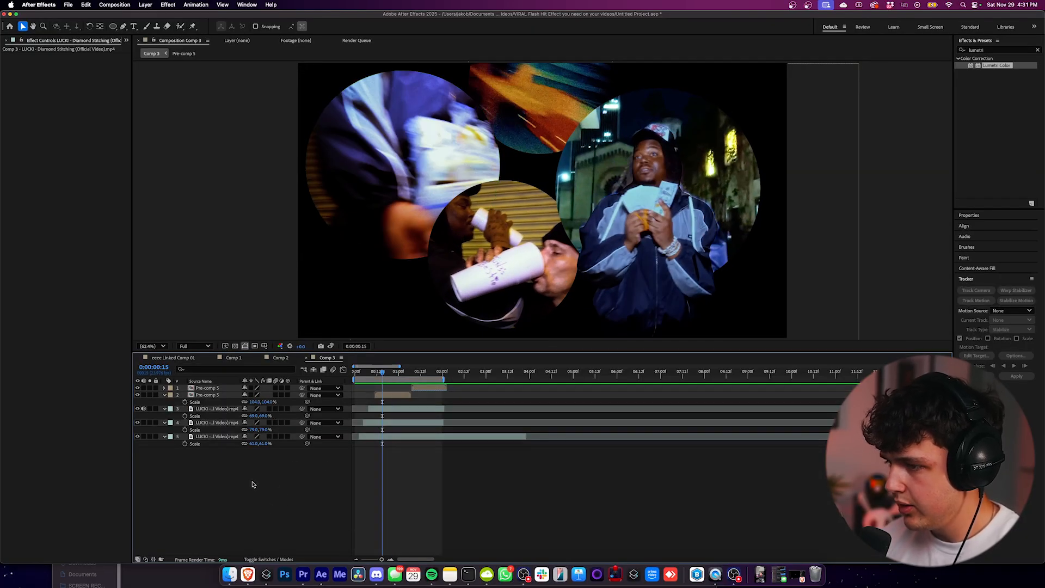
Create a white solid layer and keep it at the bottom as the composition background.
right_click(253, 484)
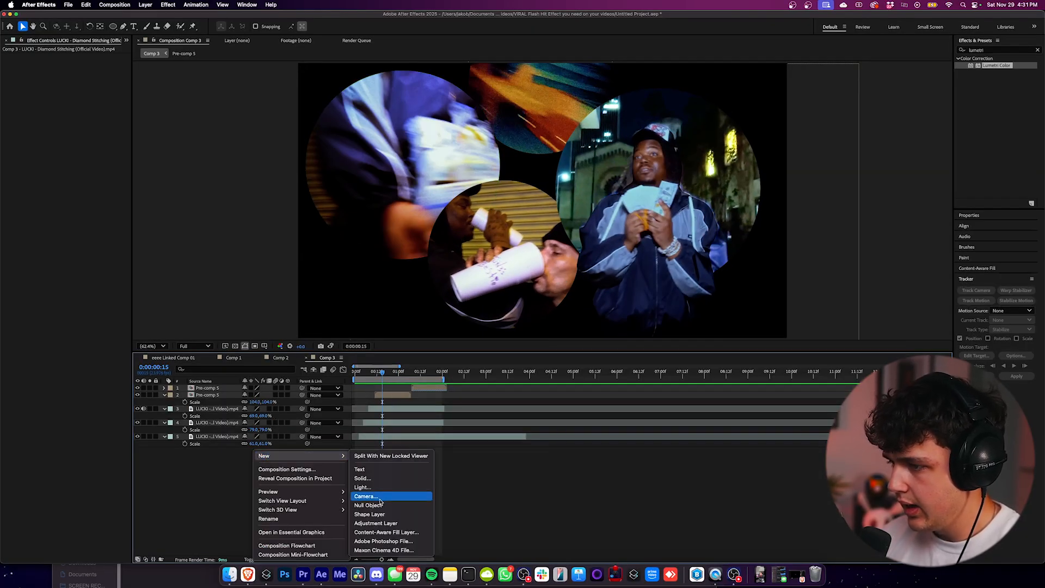
left_click(362, 478)
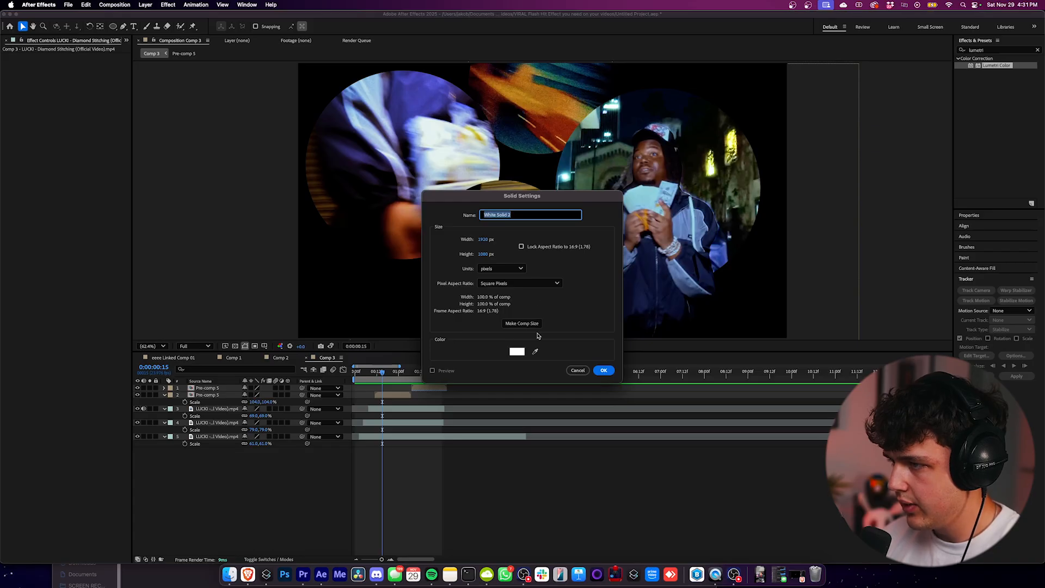
left_click(604, 370)
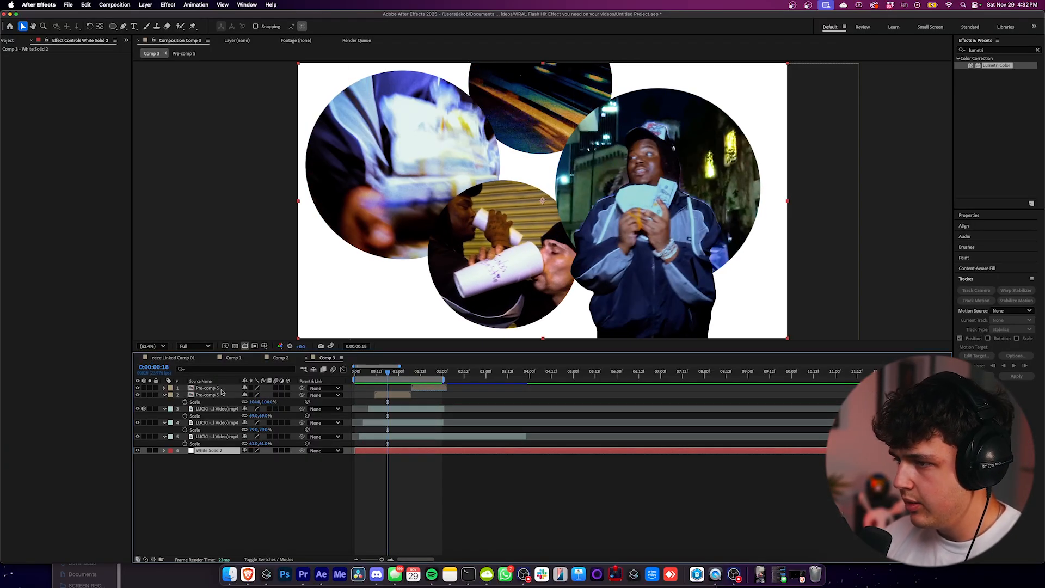
Keyframe Rotation on the three circular clip layers so they spin, with staggered start times.
left_click(214, 408)
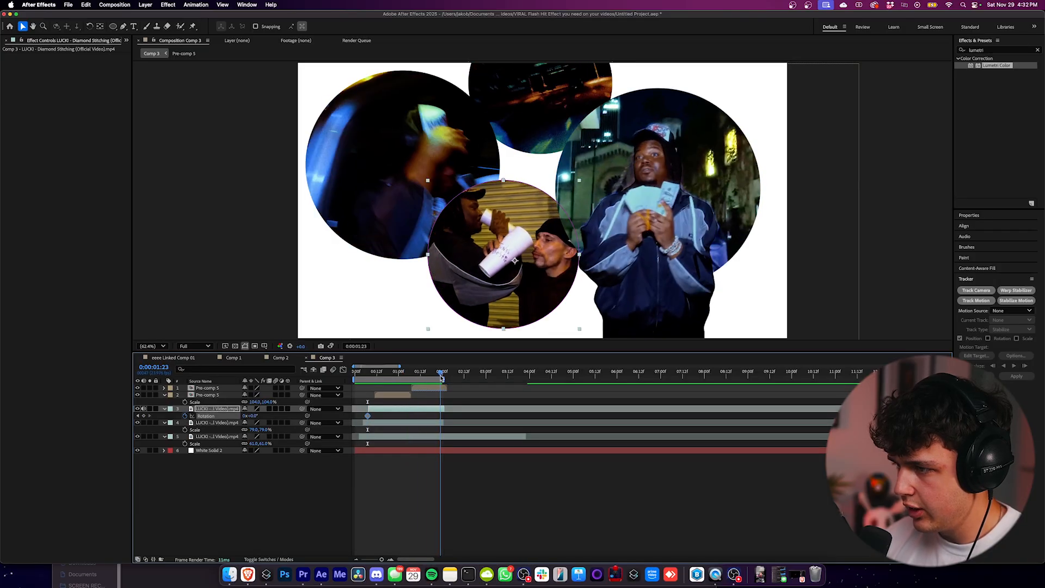
left_click(444, 375)
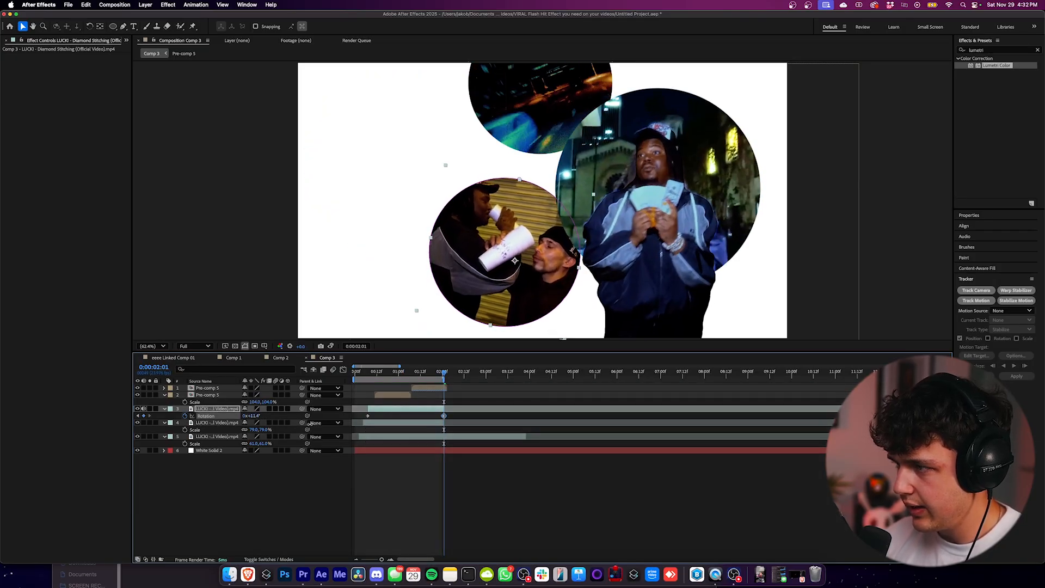
left_click(355, 370)
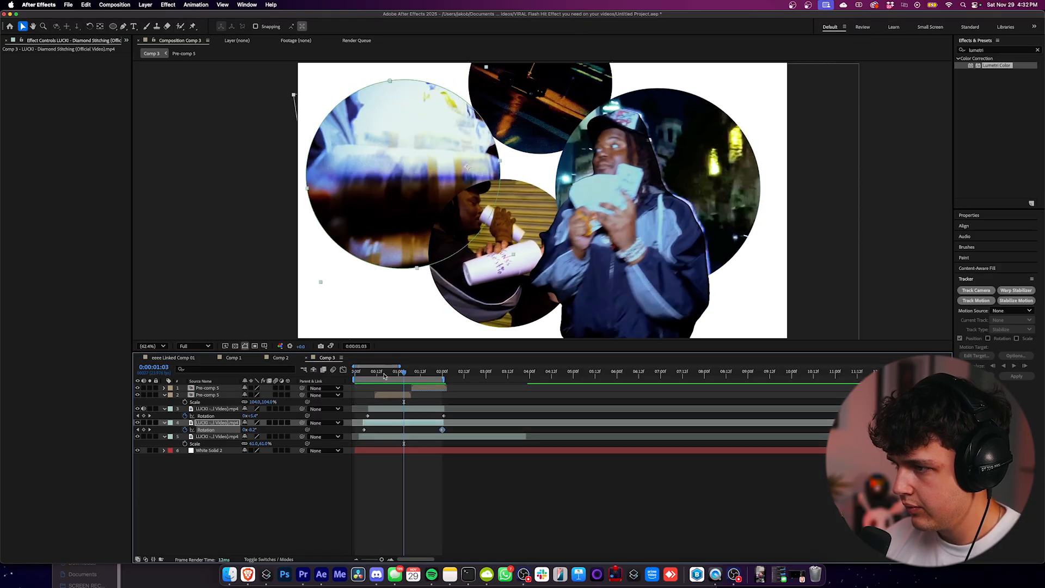
left_click(383, 372)
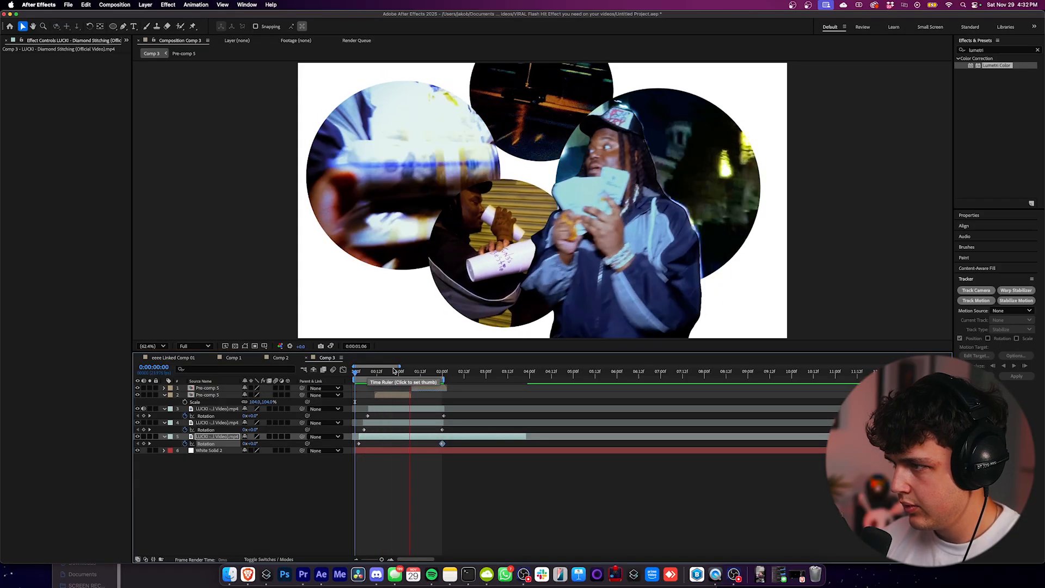
left_click(372, 377)
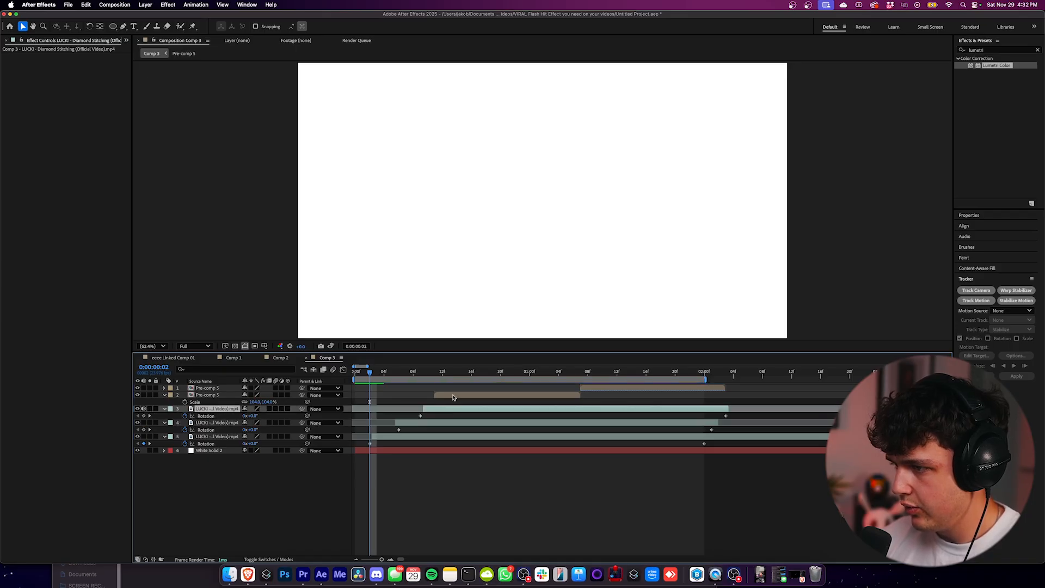
Add stars.mov and dot grid.mov to Comp 3 and tint the dot grid black.
left_click(206, 387)
type("tint")
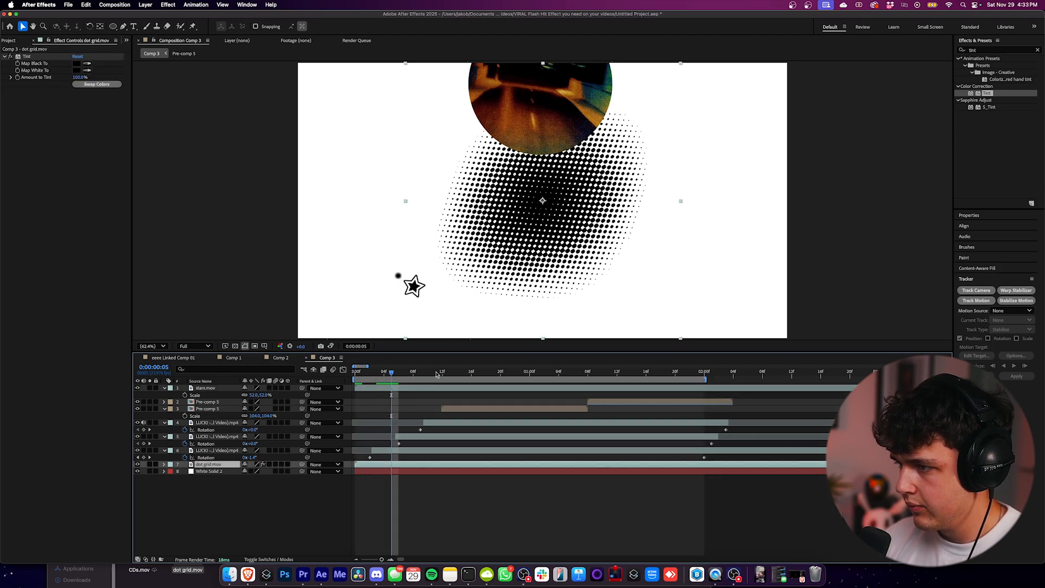
Scale the dot grid down into the top-right corner behind the circles and preview the result.
left_click(566, 371)
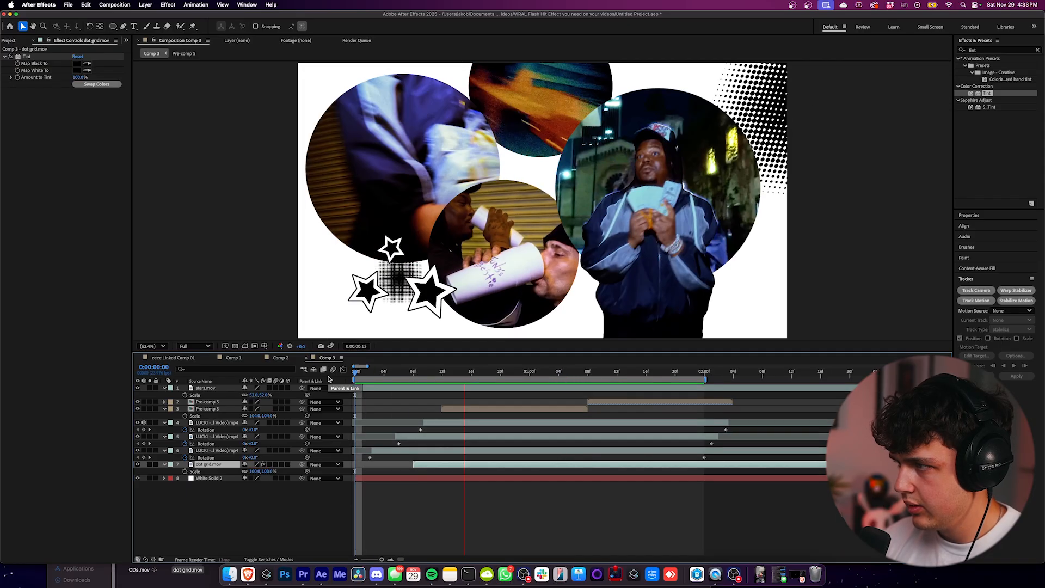
left_click(414, 371)
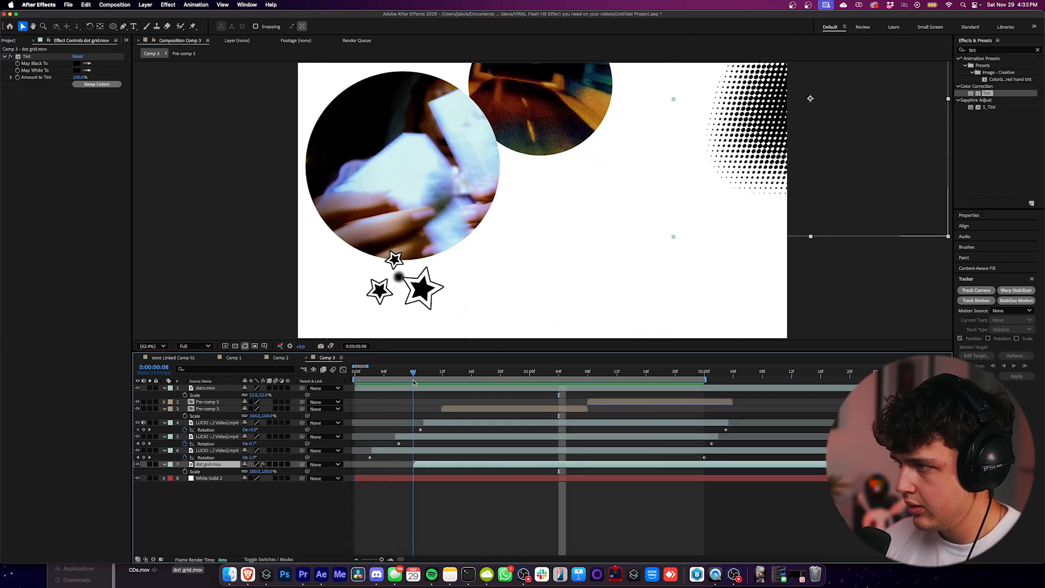
left_click(449, 371)
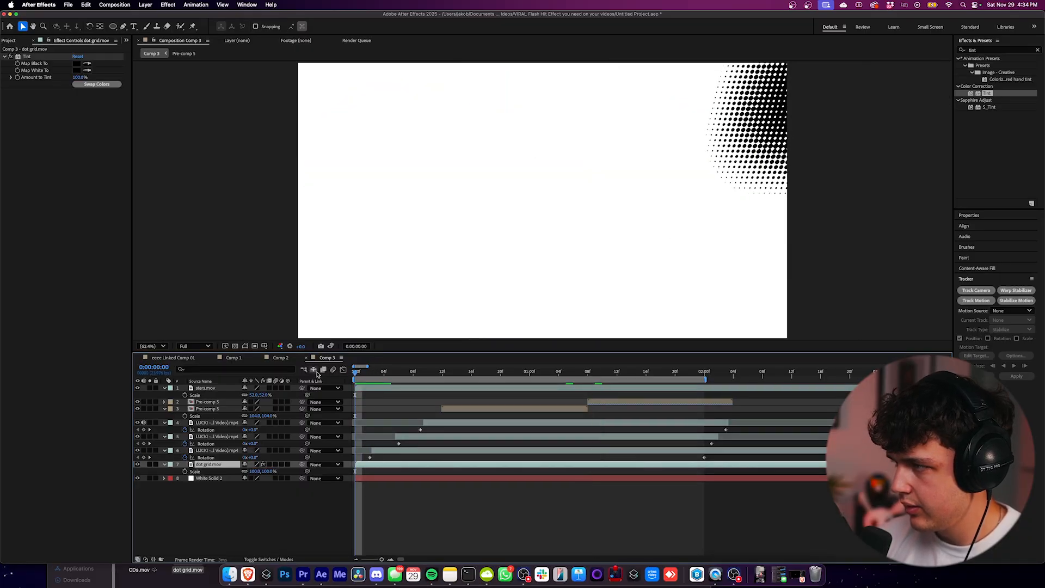
left_click(537, 370)
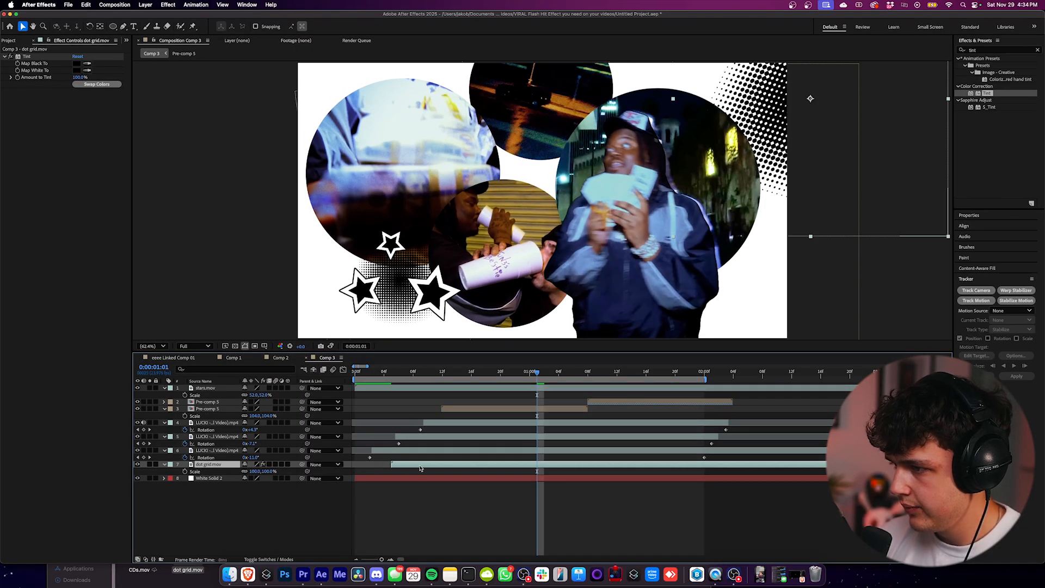